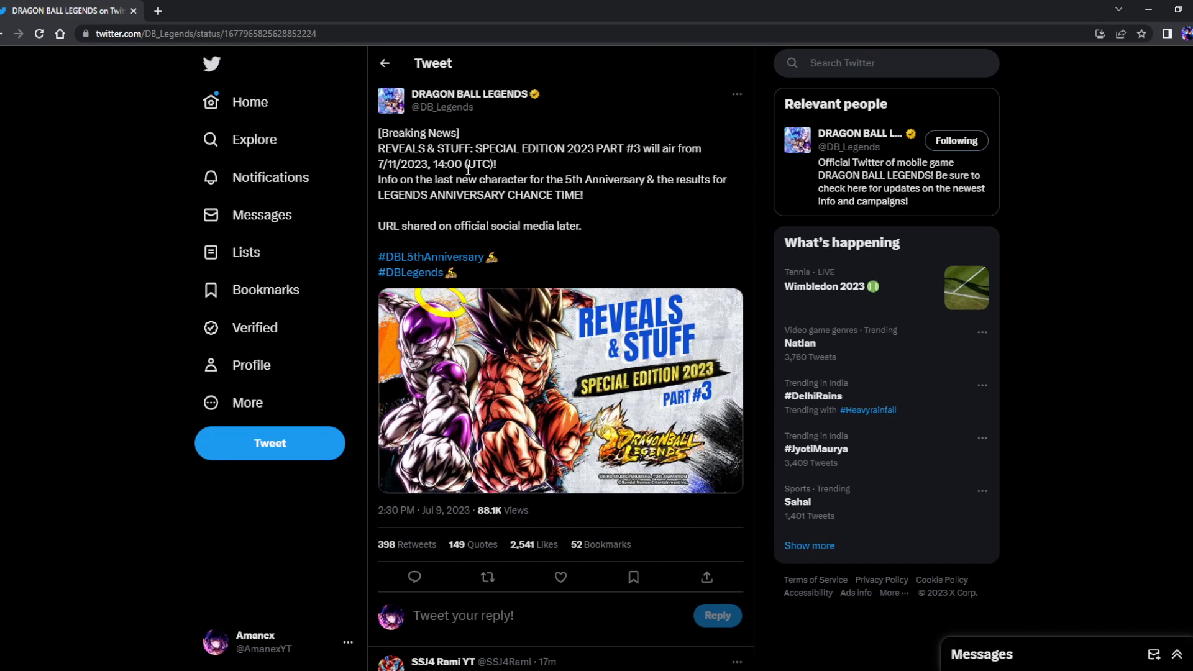
mouse_move(593, 177)
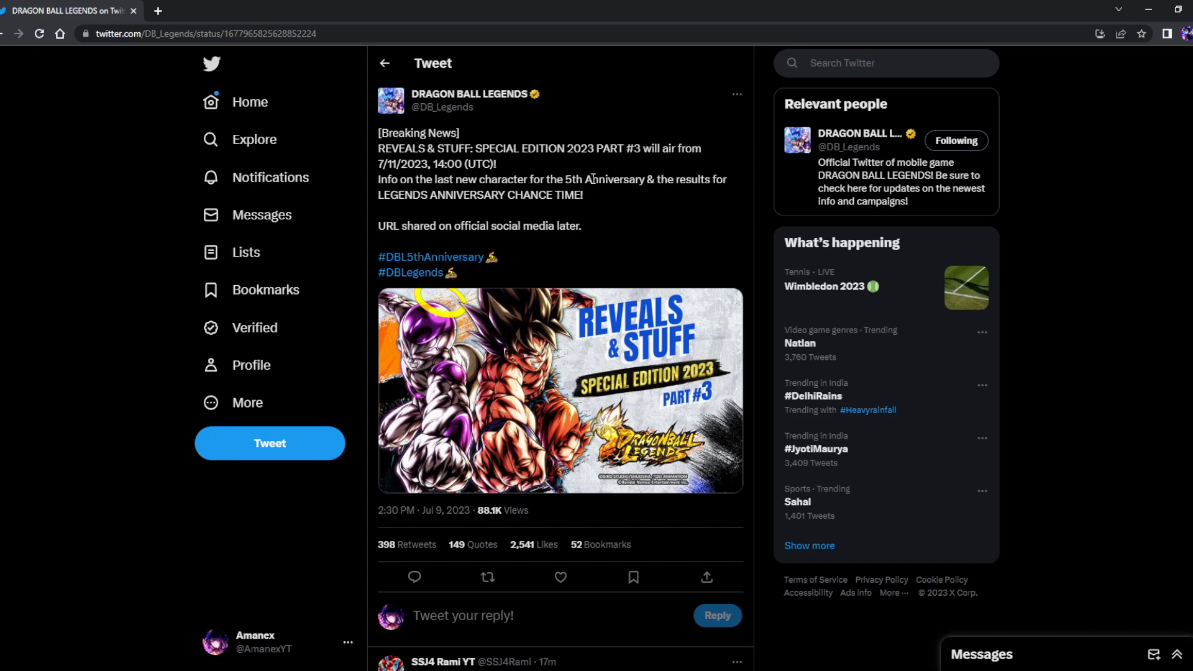
mouse_move(416, 187)
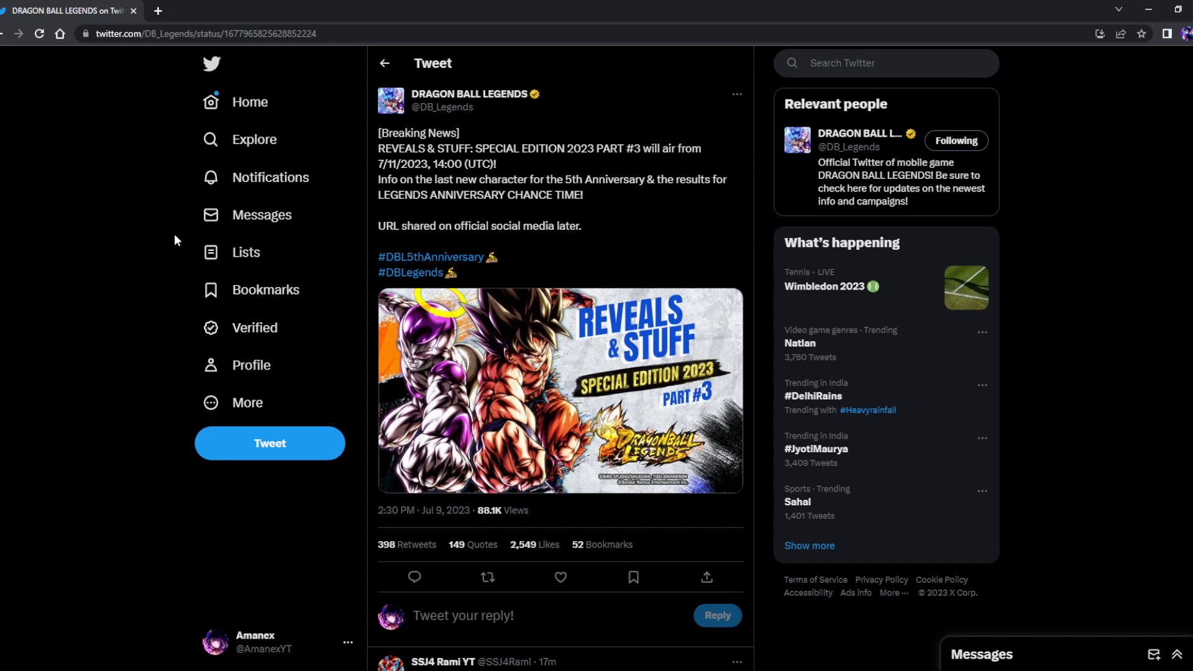
mouse_move(138, 331)
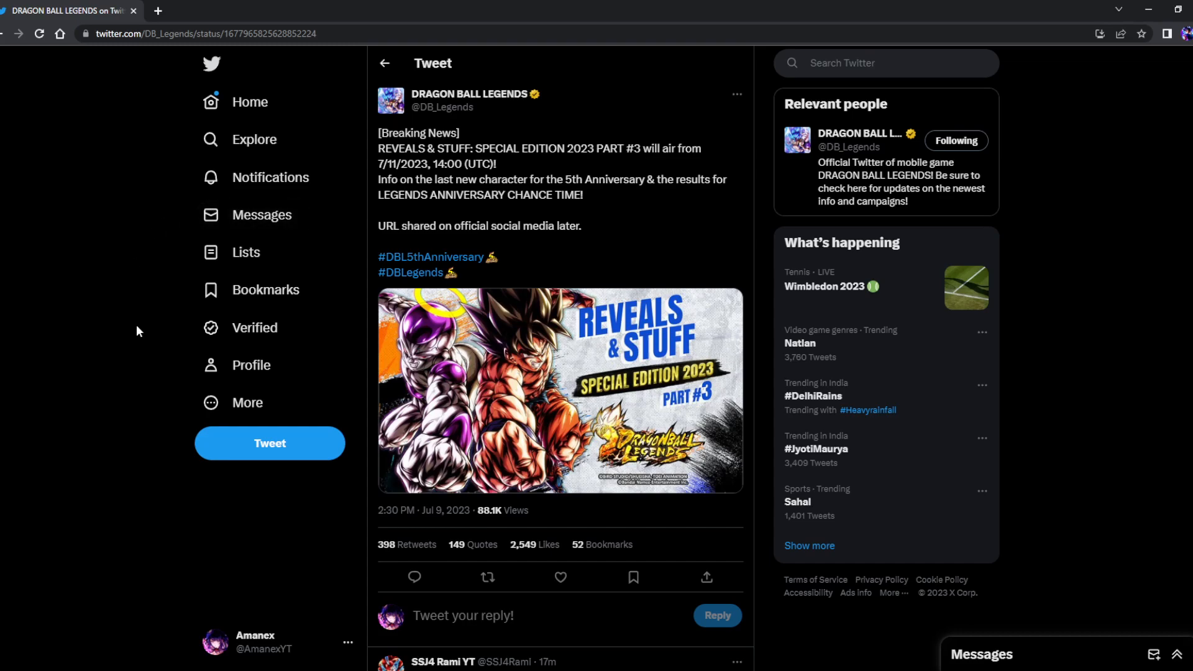
scroll(down, 3)
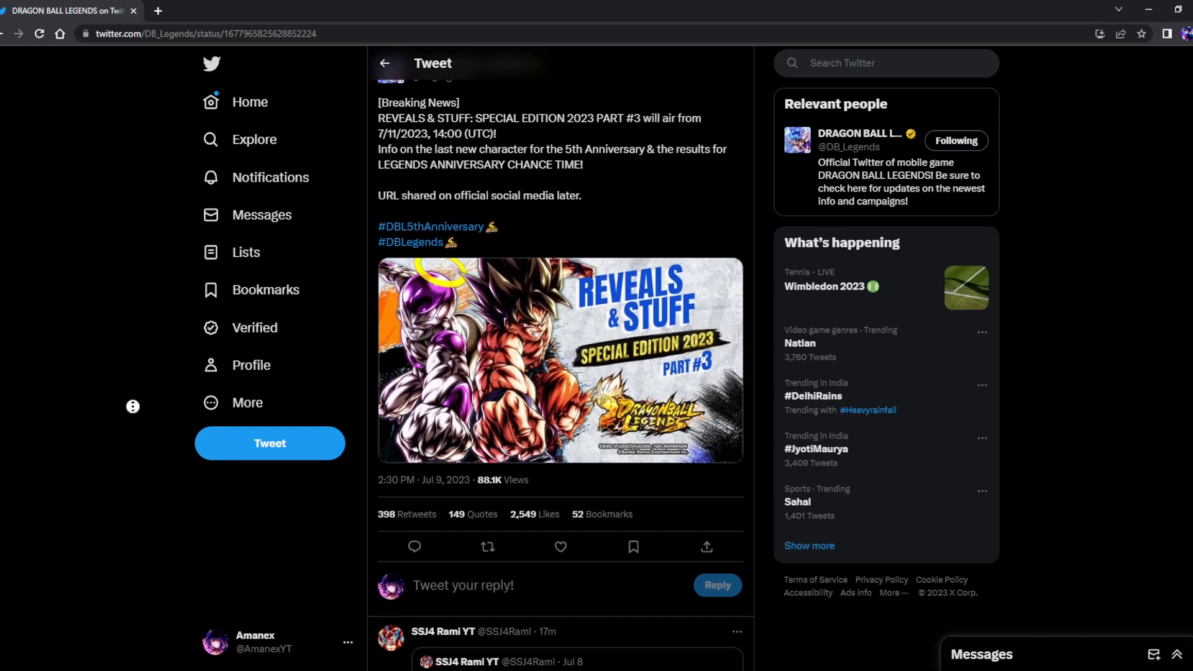